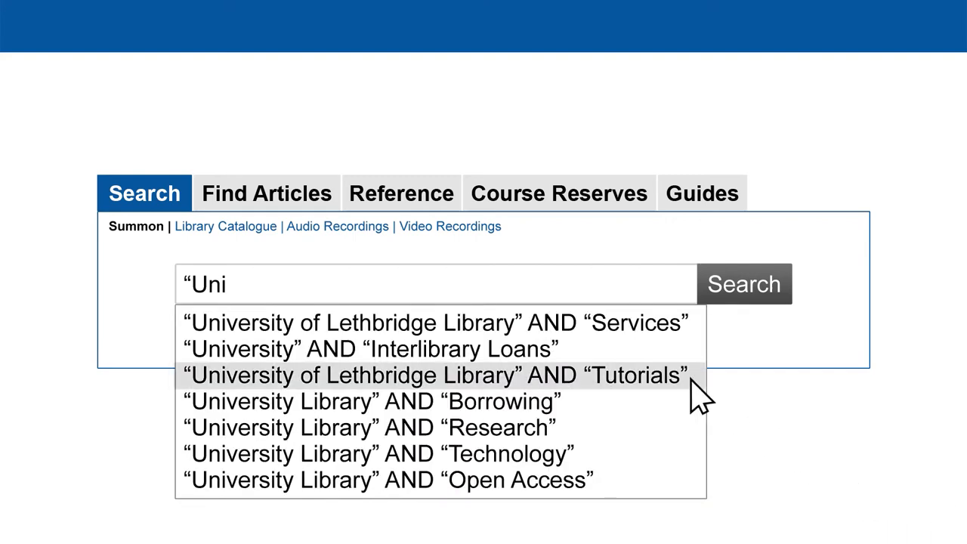
# Step: Advance the slideshow past the search filters list to the Publication date slide
pyautogui.click(436, 375)
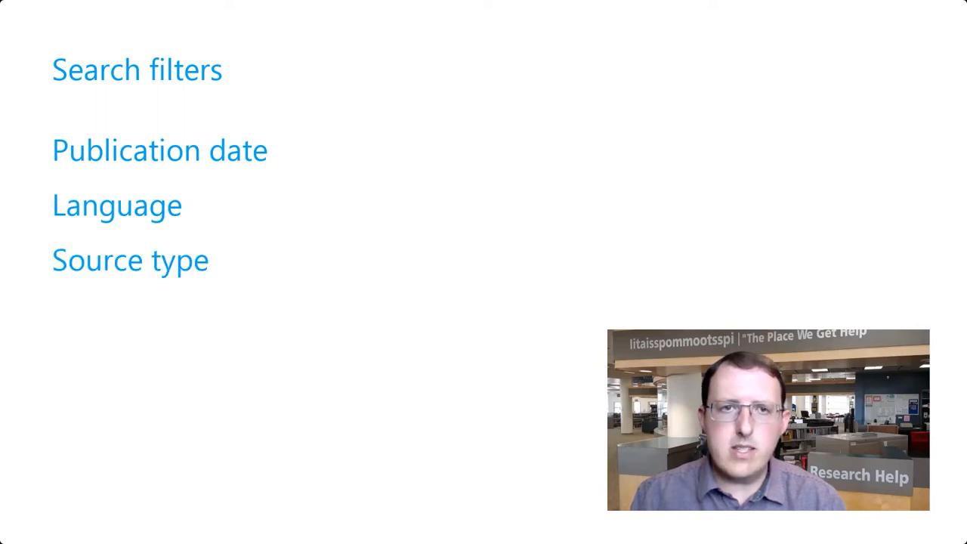
pyautogui.click(160, 150)
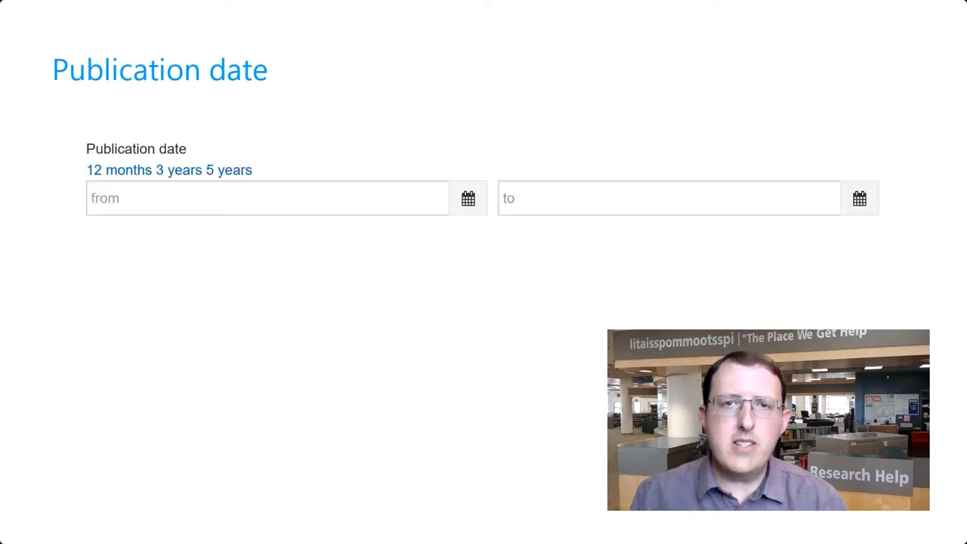